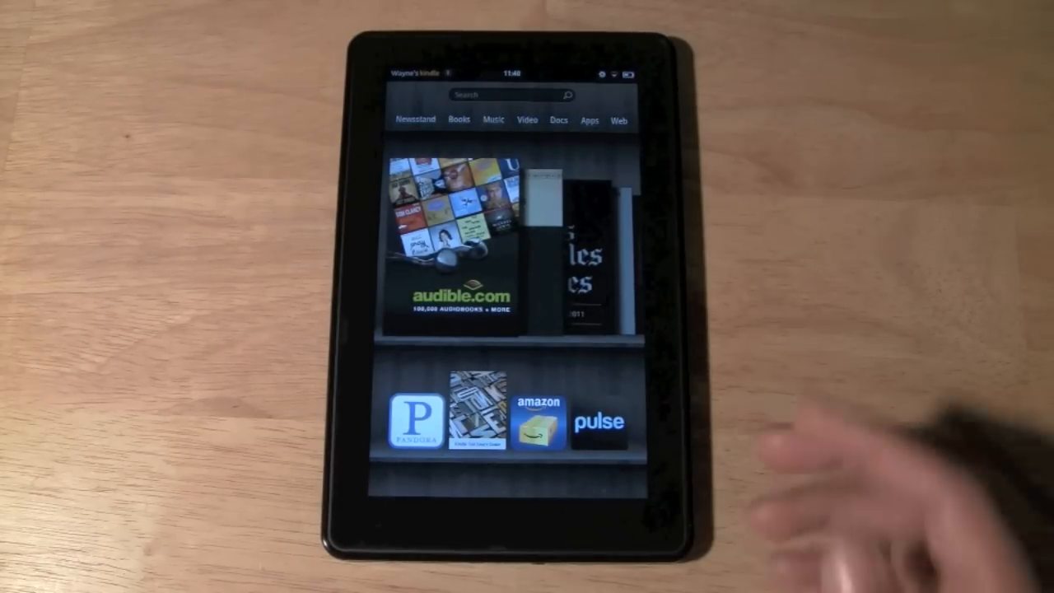
Step: Launch the Audible app from the Apps library, reaching its store-region choices
click(590, 120)
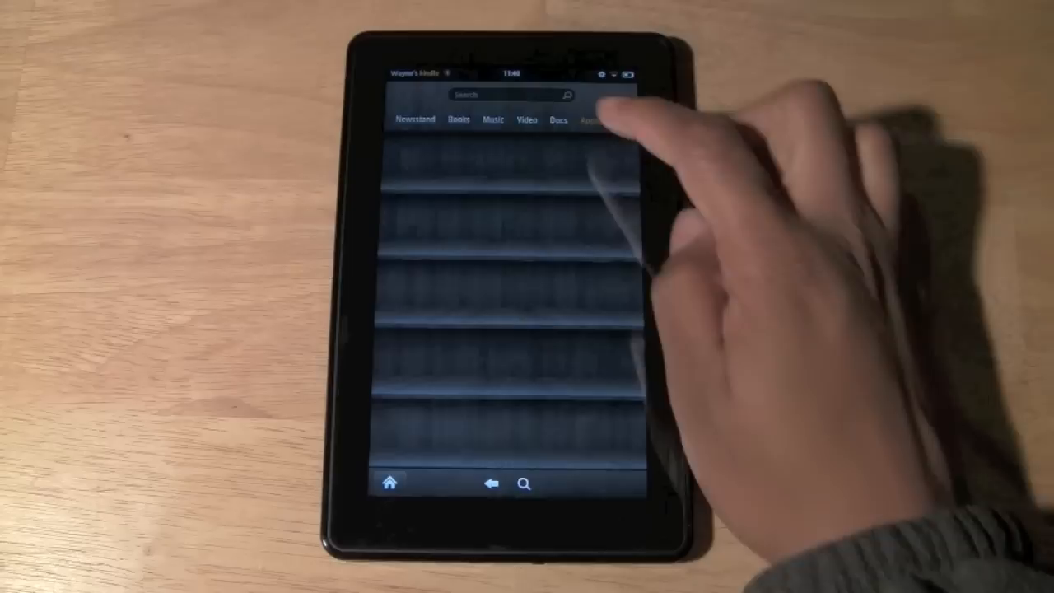
click(590, 119)
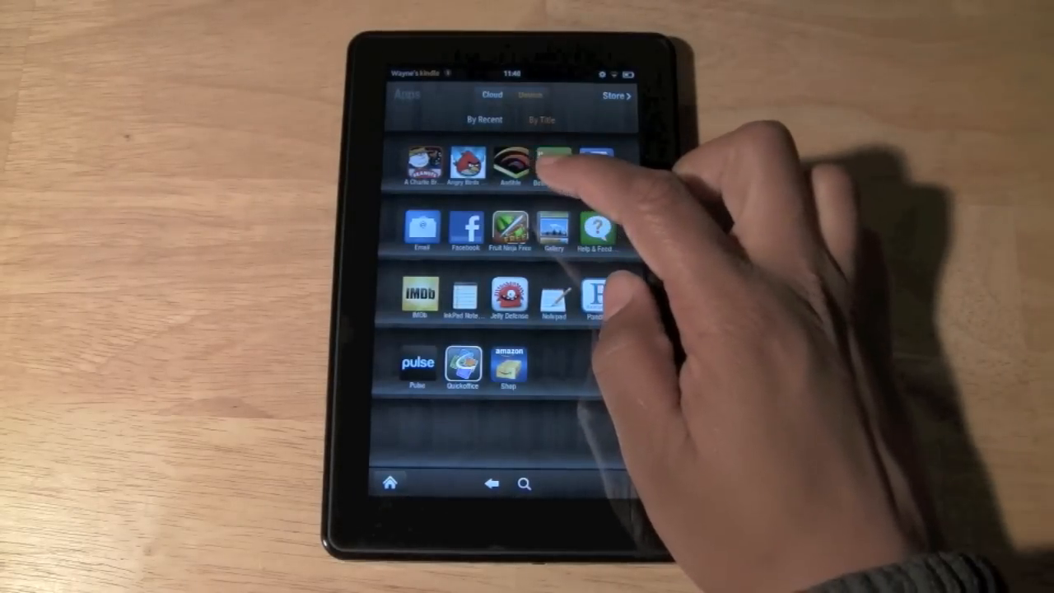
scroll(up, 3)
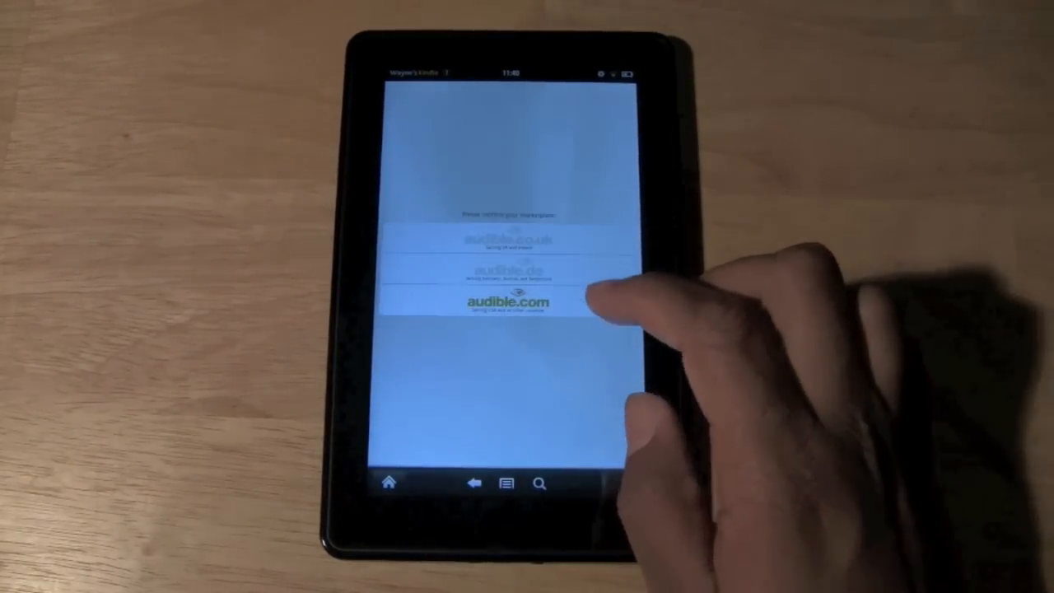
Step: Choose the audible.com store so the A Farewell to Arms excerpt loads in Now Playing
click(507, 305)
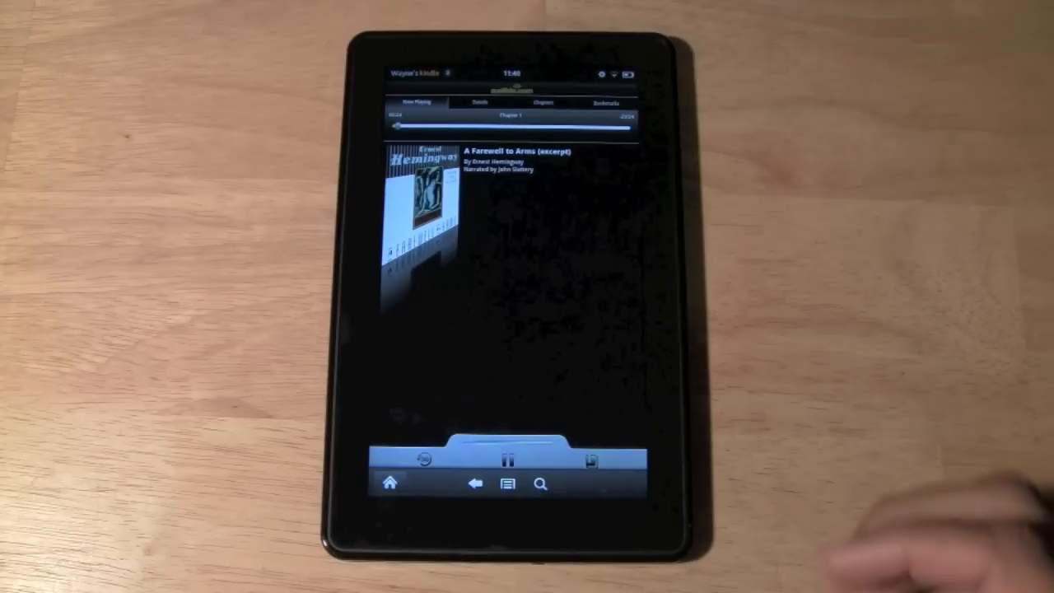
Step: View the excerpt's Chapter 1 list and its single bookmark, then the store's audiobook listings
click(505, 460)
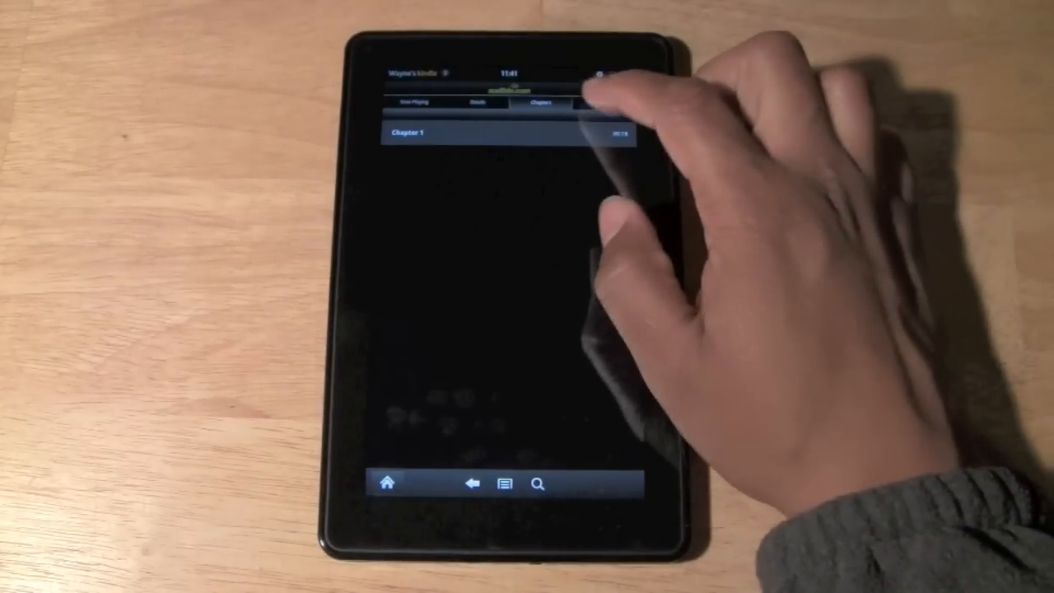
click(603, 100)
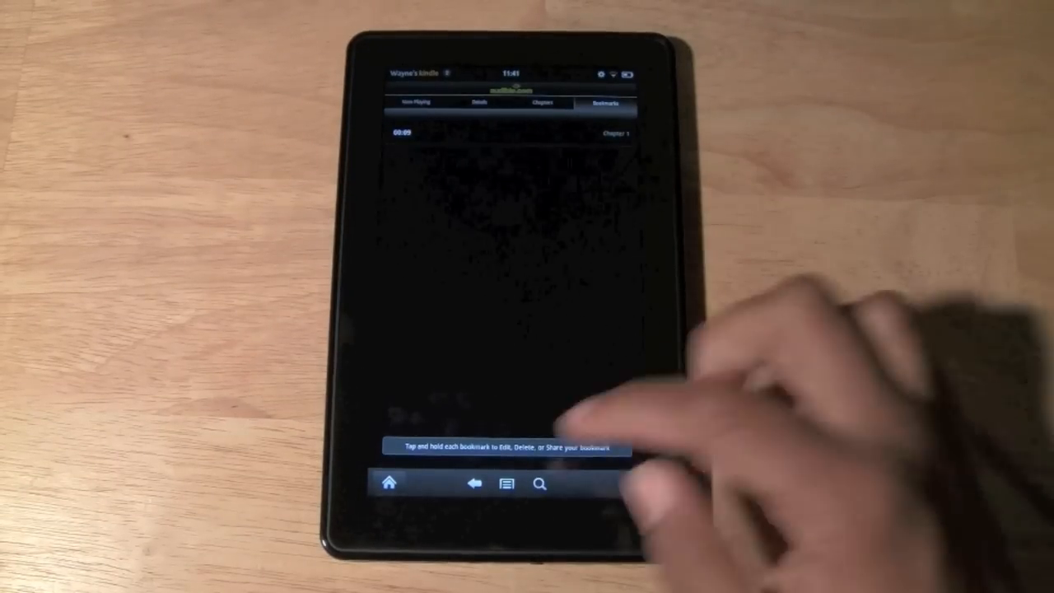
click(413, 103)
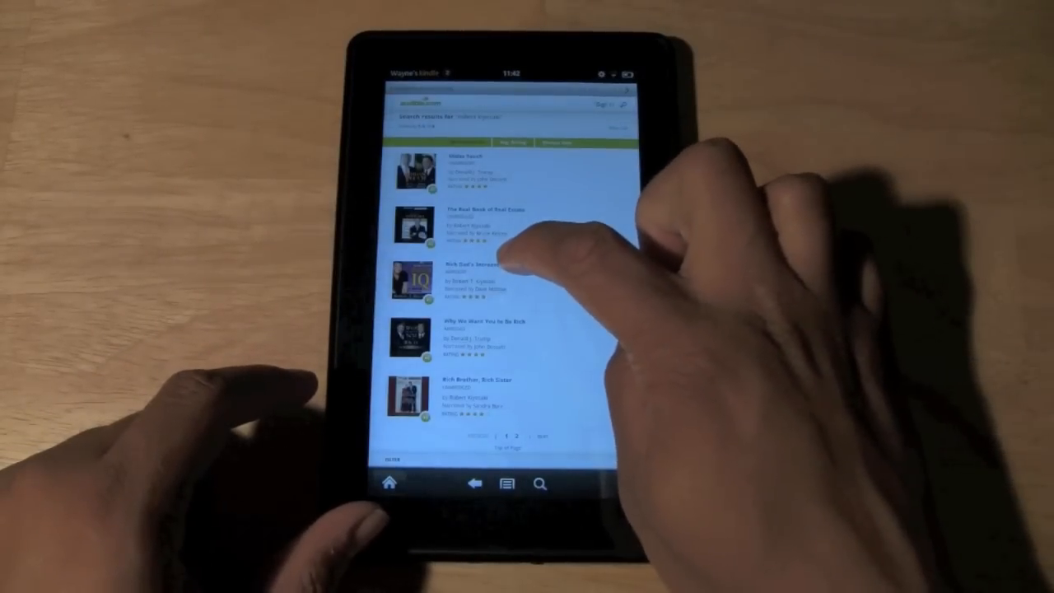
Step: Show the store page for Rich Dad's Increase Your Financial IQ with its purchase options
click(495, 271)
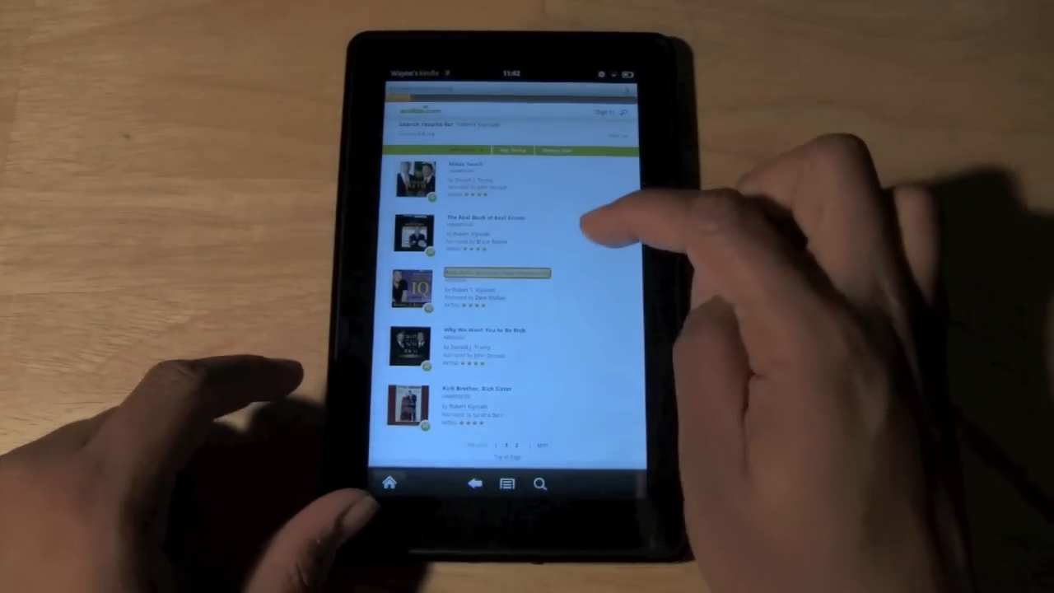
click(494, 271)
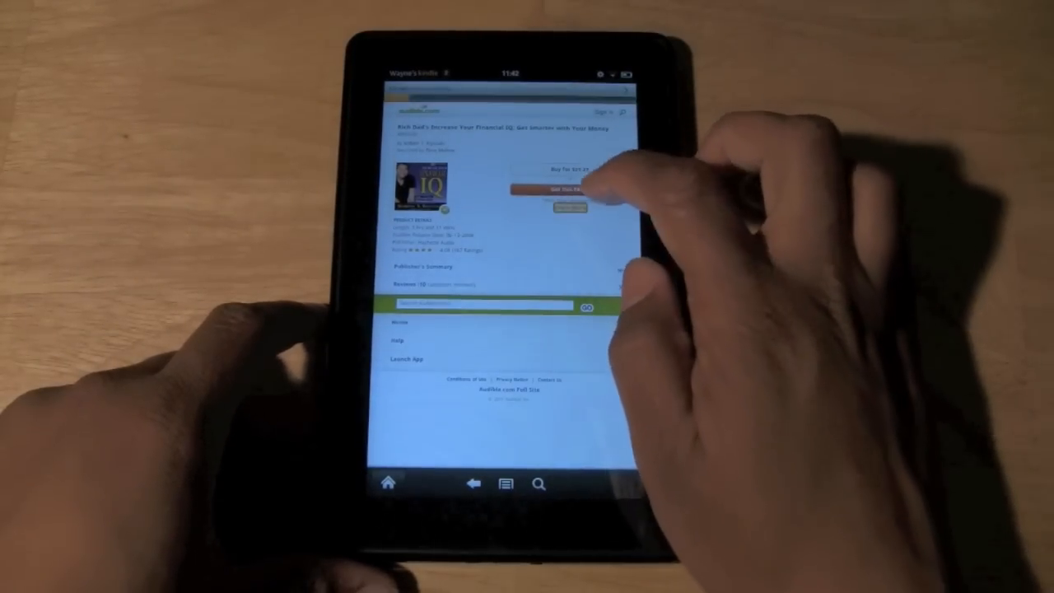
Step: Buy the Rich Dad audiobook with 1 credit, reaching the Place Your Order review page
click(568, 188)
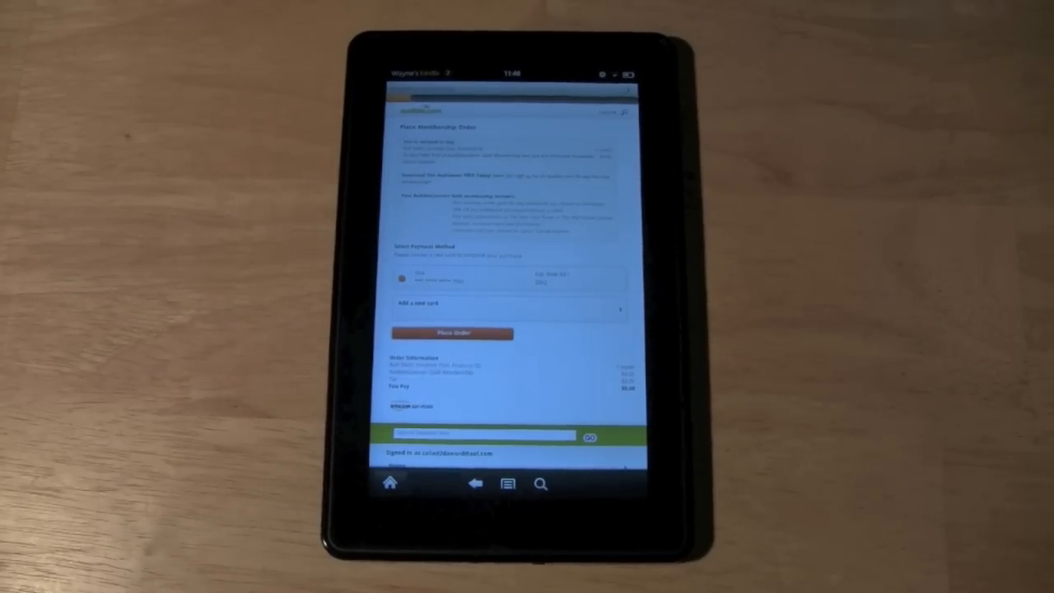
Step: Place the order for the audiobook, landing on the Audible sign-in screen
click(452, 333)
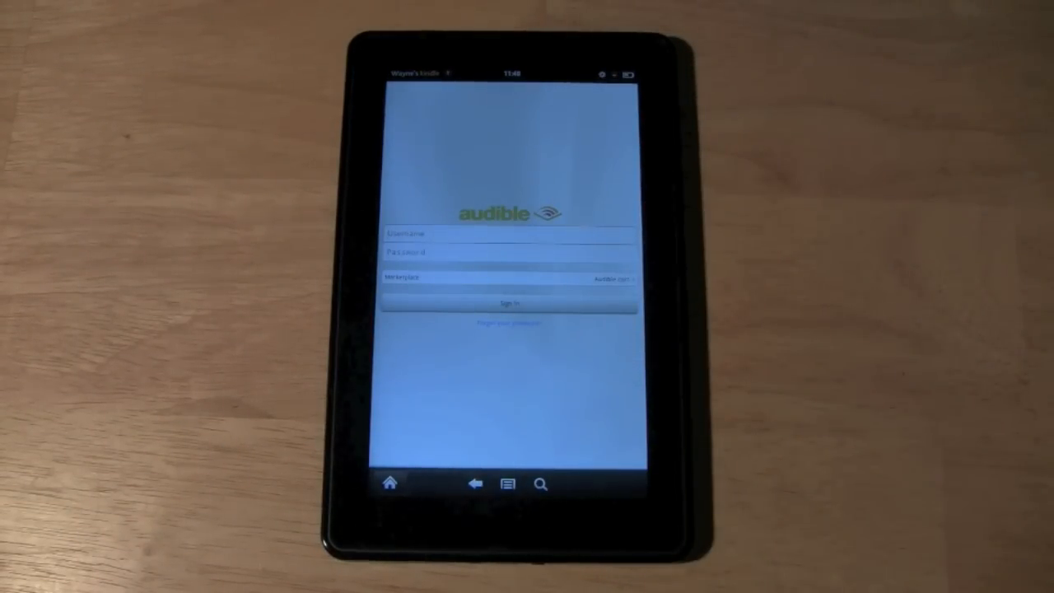
Step: Sign in to Audible and pause the newly purchased Rich Dad audiobook in Now Playing
click(509, 303)
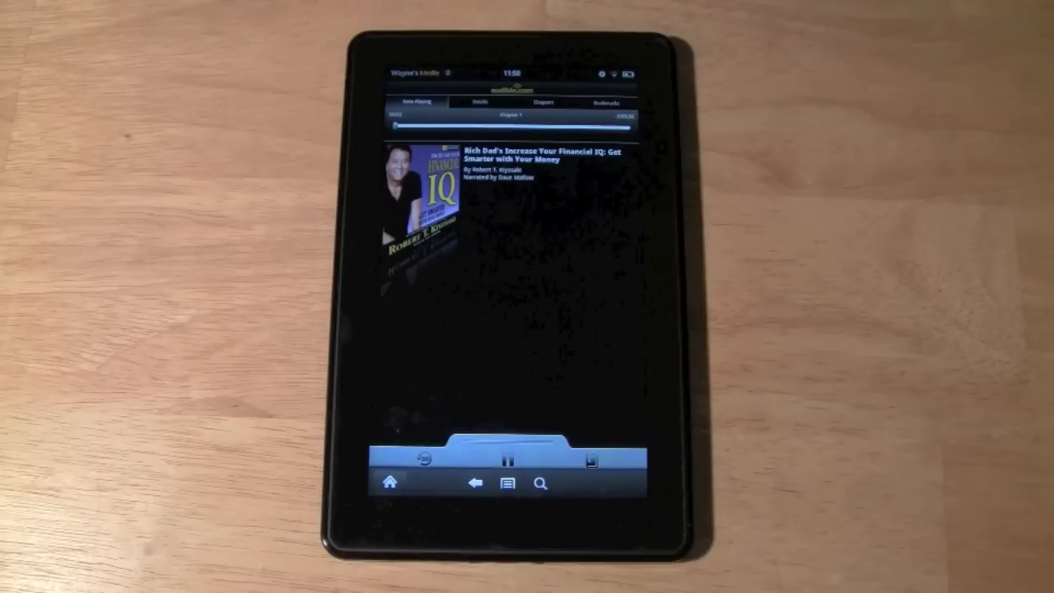
click(506, 458)
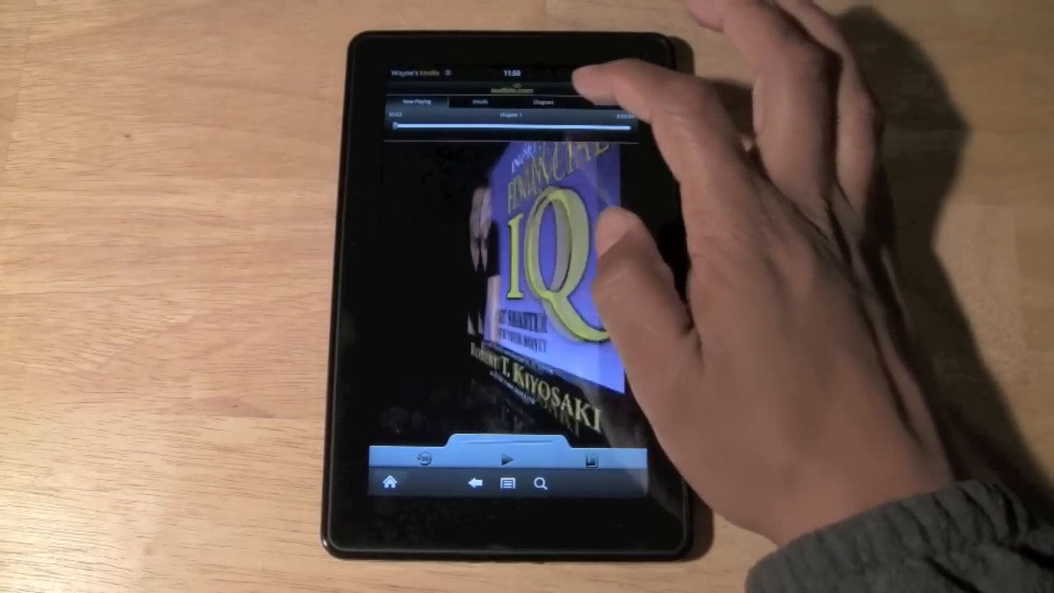
Step: List the book's nine chapters and show its empty bookmark list
click(540, 102)
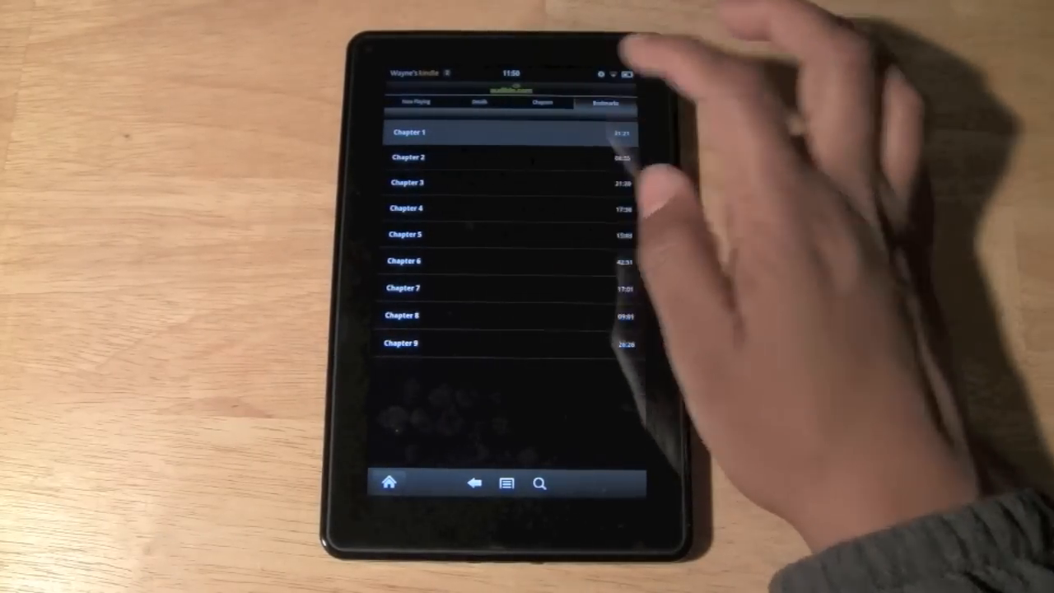
click(607, 102)
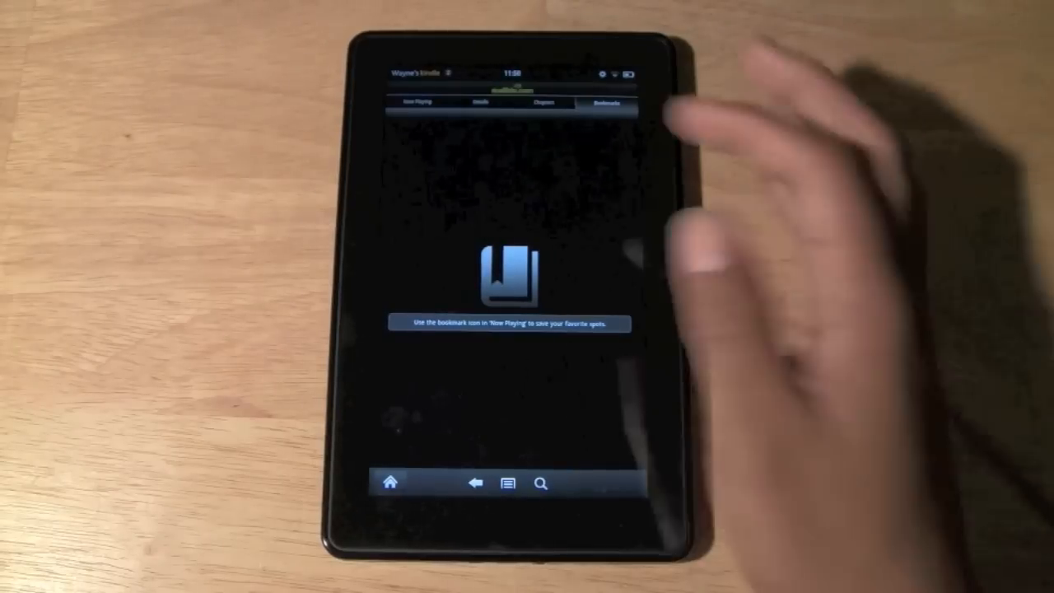